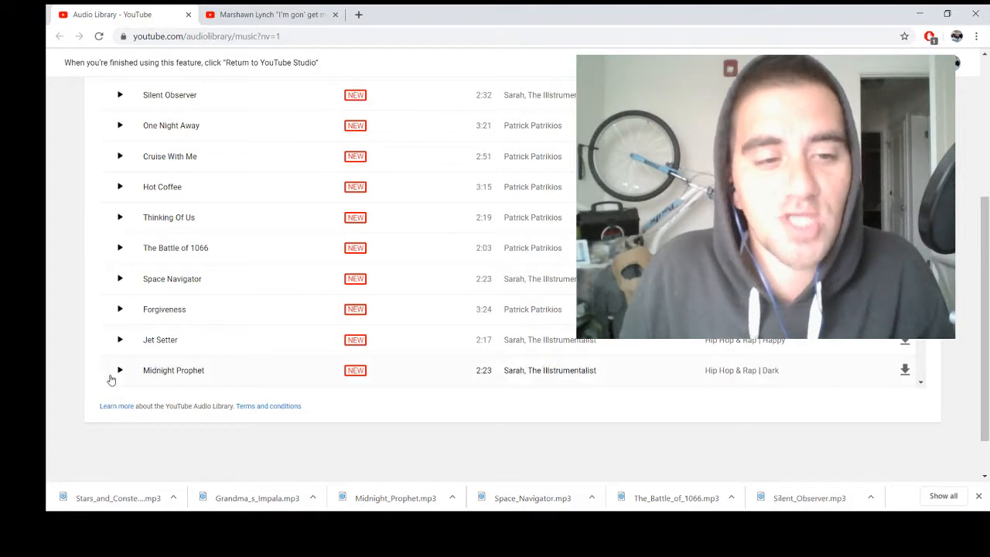
mouse_move(116, 370)
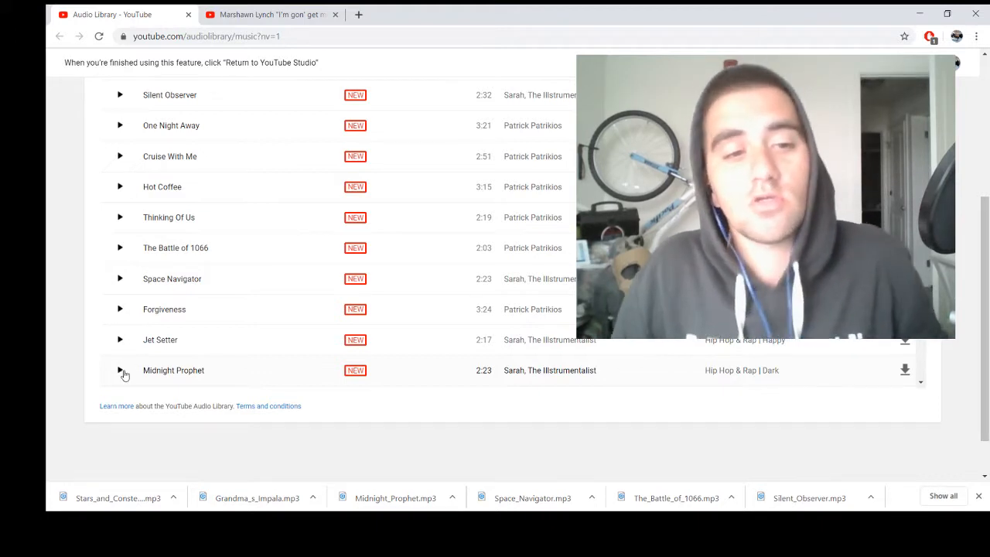
- Play the Midnight Prophet track preview in the free music list
left_click(120, 370)
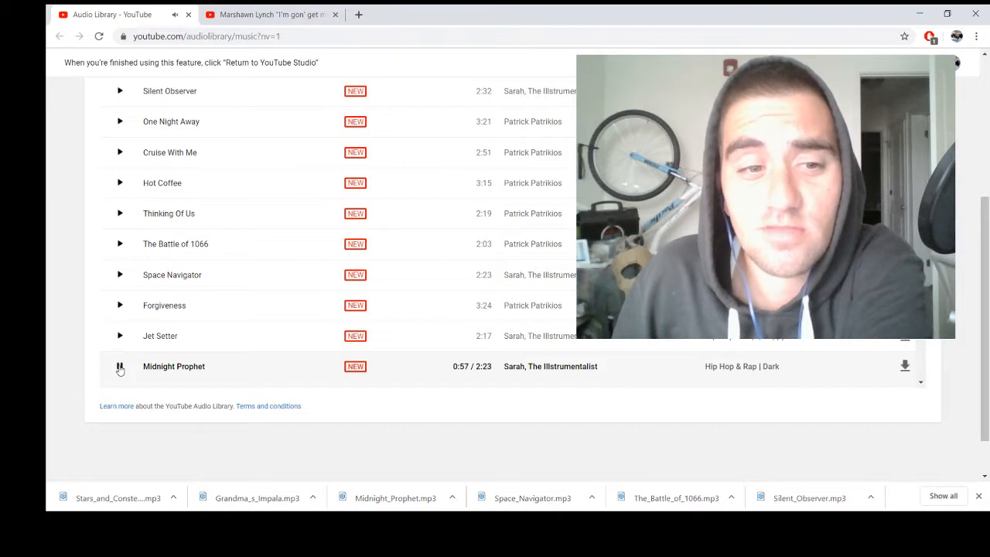
- Pause Midnight Prophet and scroll back to the top of the track list
left_click(119, 366)
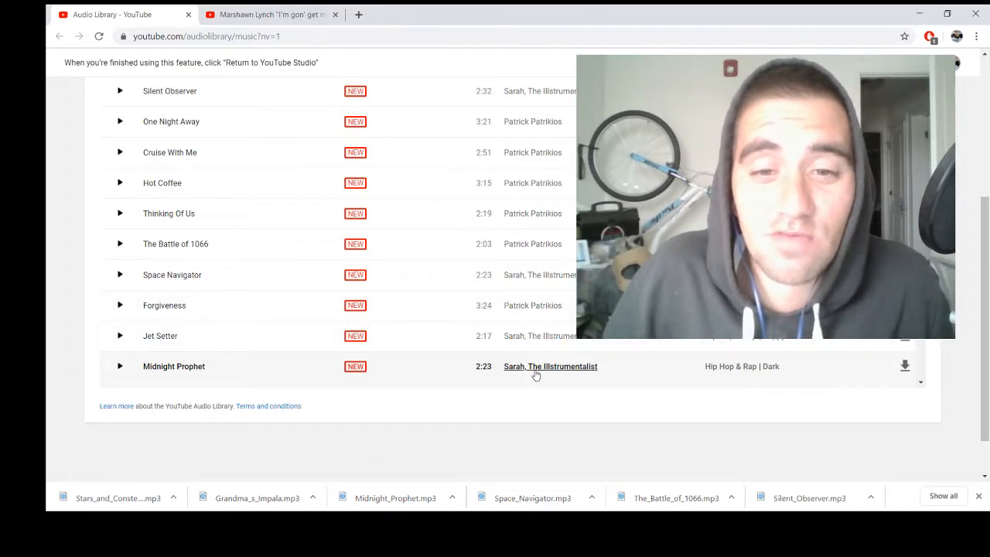
mouse_move(541, 408)
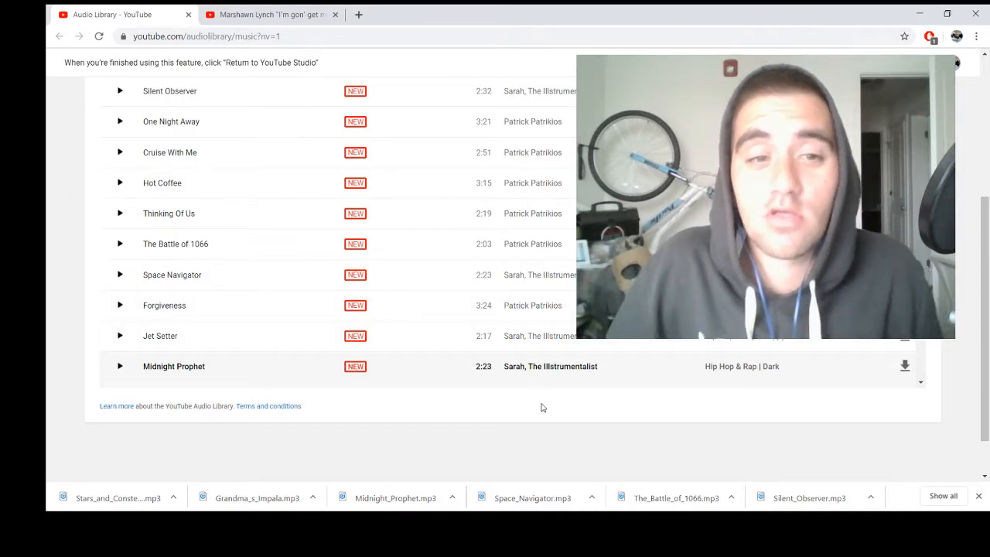
scroll("up", 3)
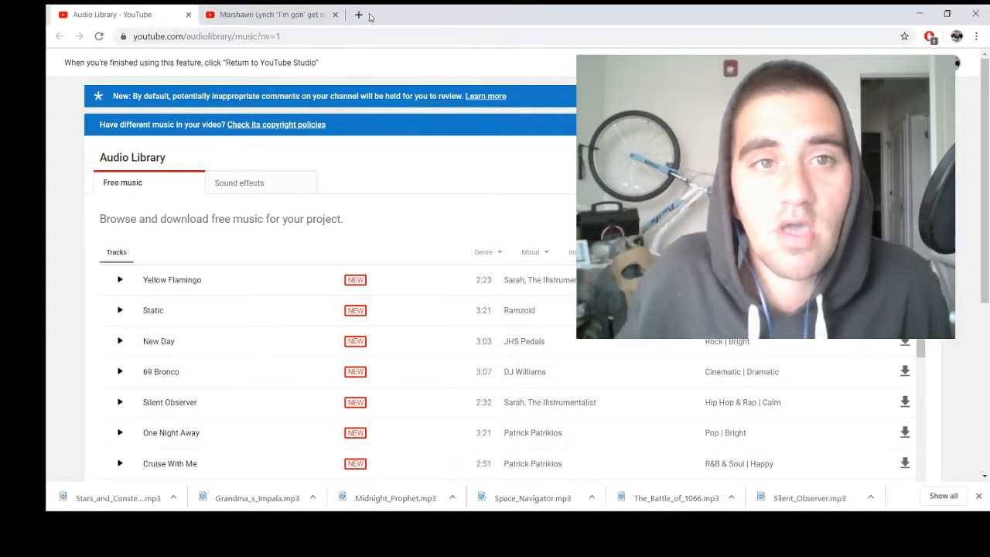
- Switch to the Channel dashboard browser tab
left_click(271, 14)
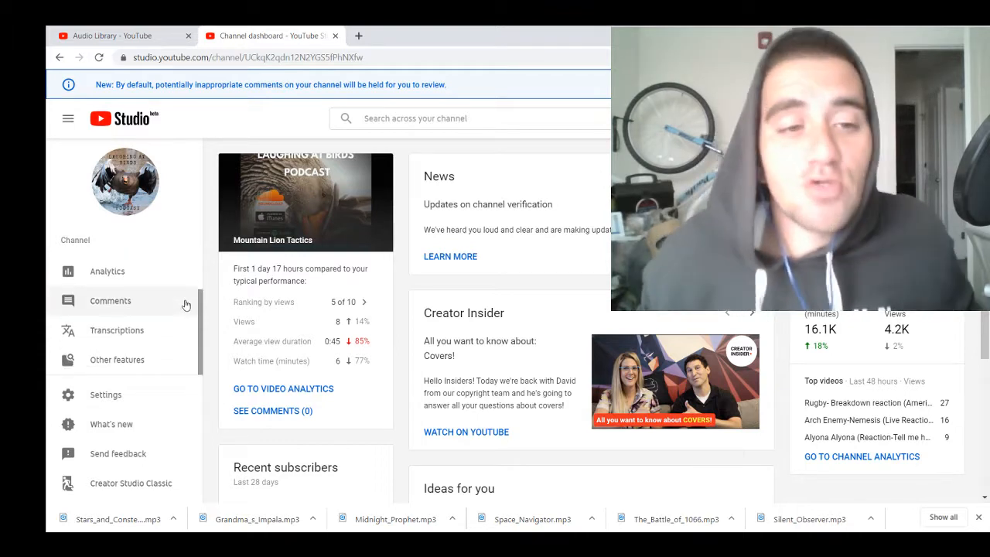
- Expand Other features in the left sidebar to reveal Playlists, Monetization and Audio library
left_click(116, 360)
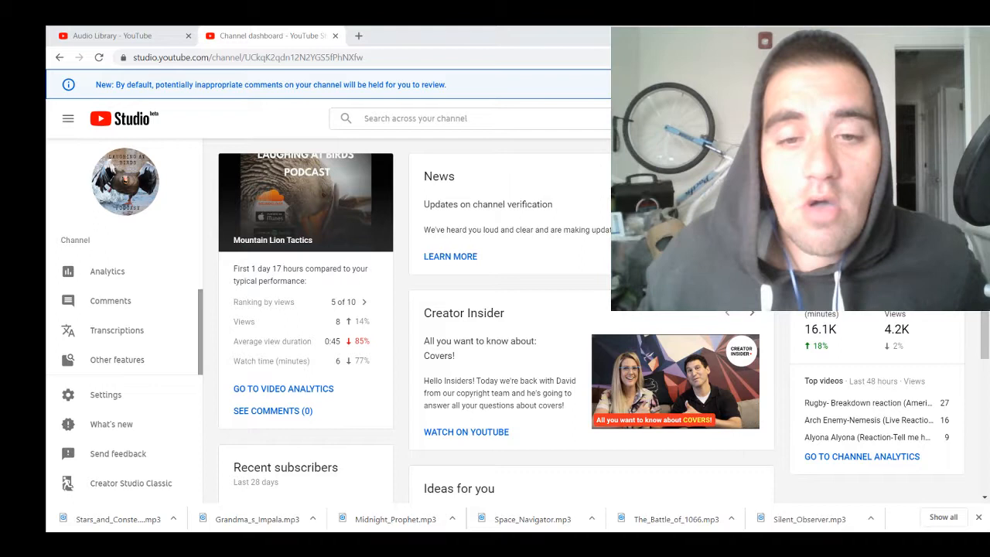
left_click(117, 359)
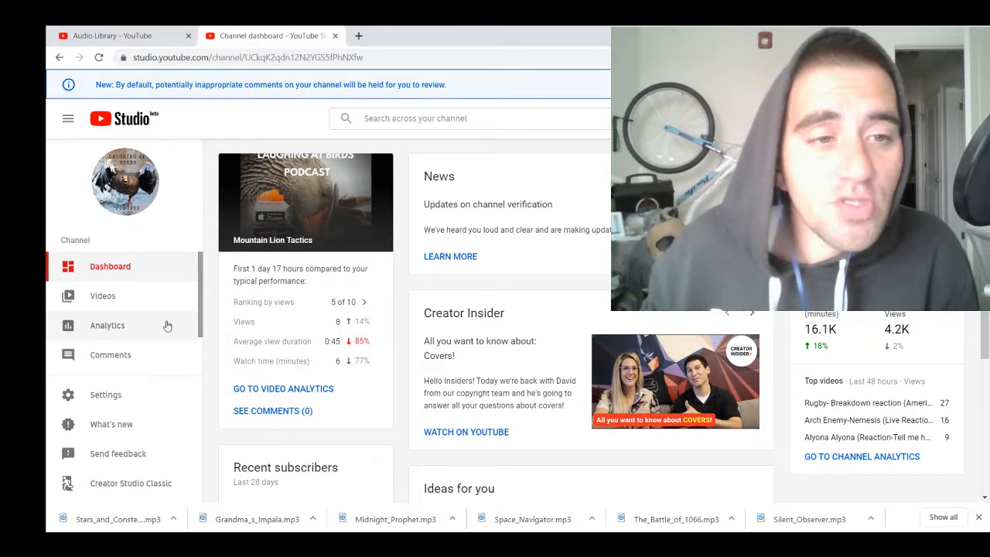
scroll("down", 3)
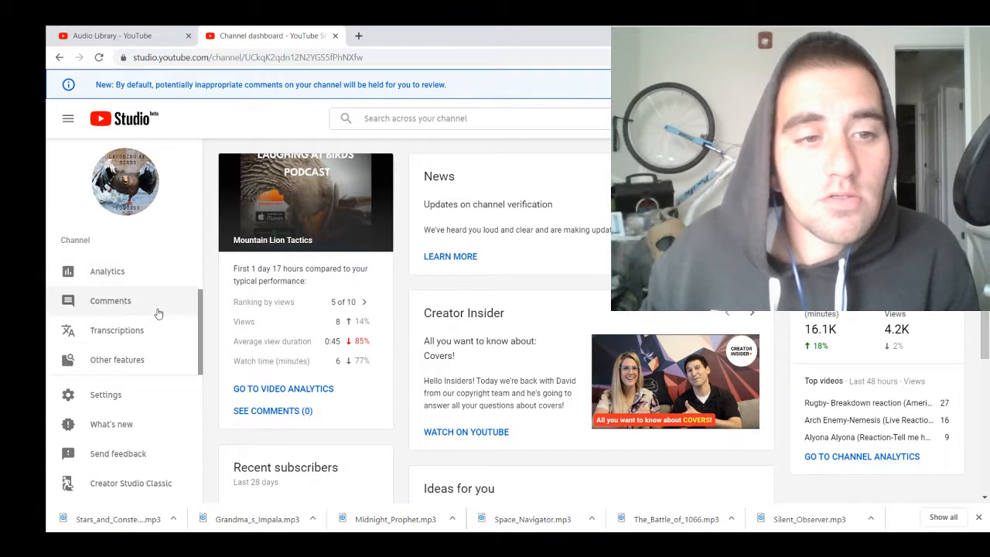
left_click(117, 360)
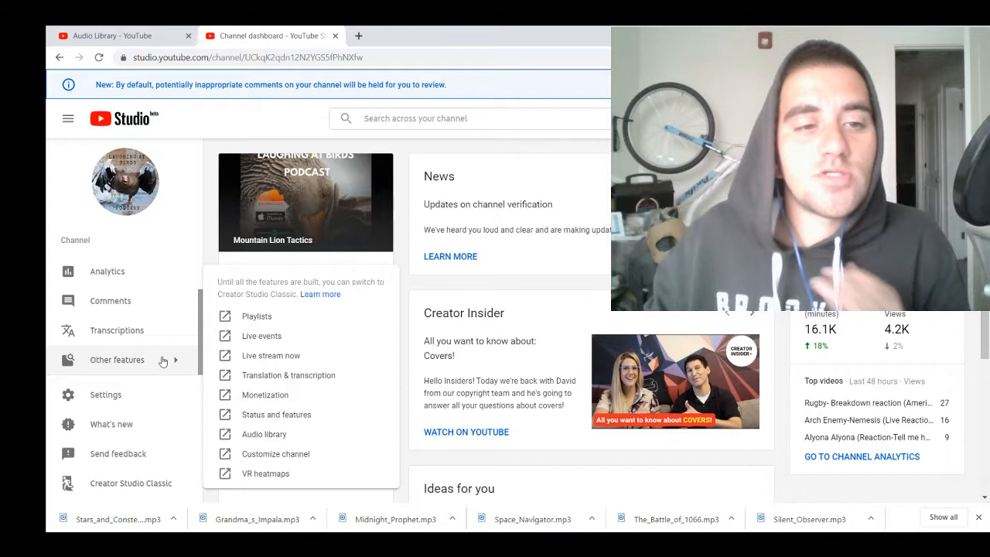
mouse_move(280, 317)
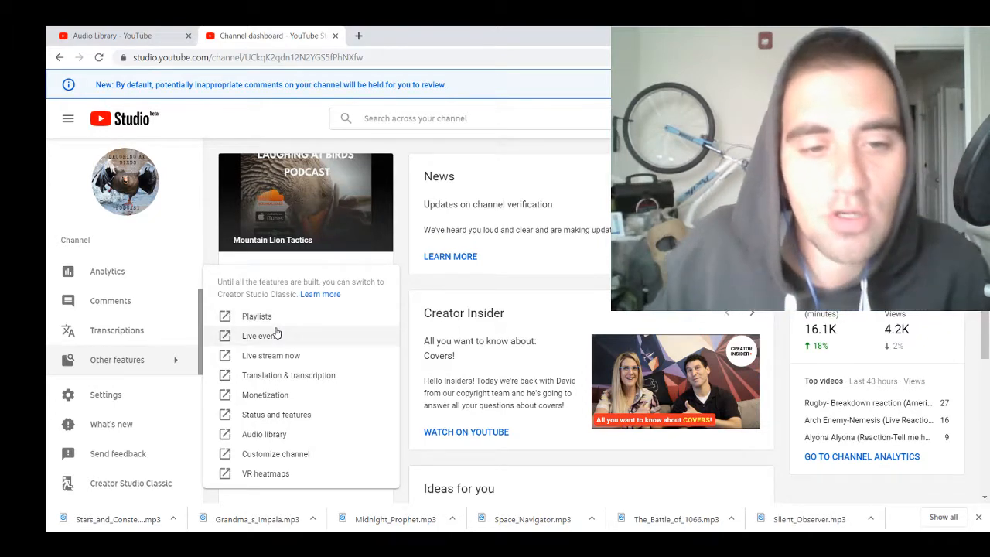
mouse_move(291, 454)
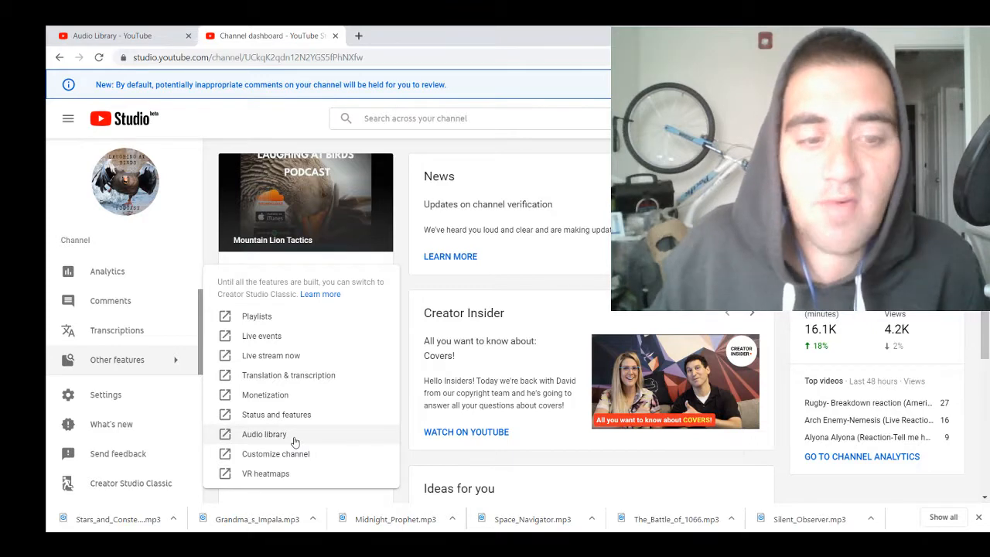
- Open Audio library from the submenu, close the extra tab and return to the original Audio Library tab
left_click(264, 434)
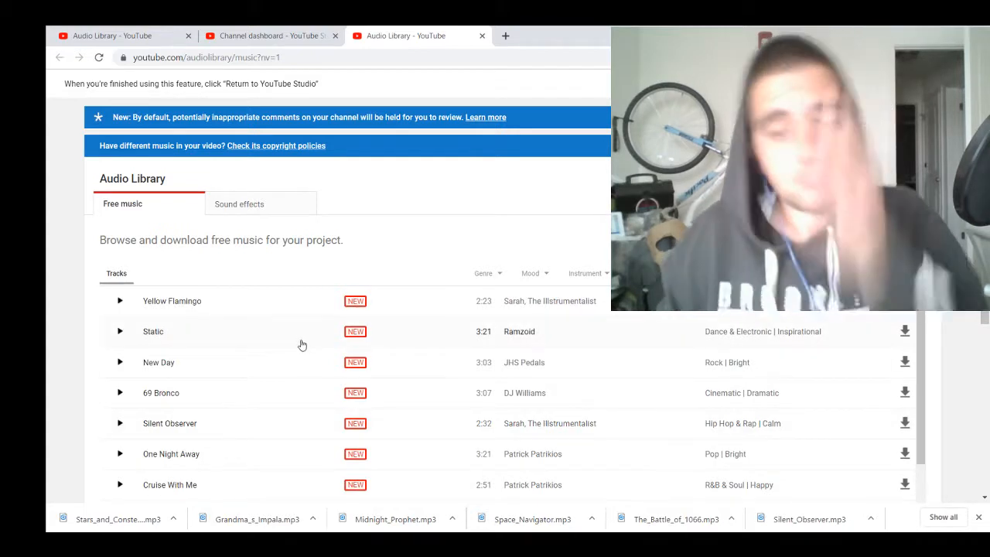
mouse_move(486, 273)
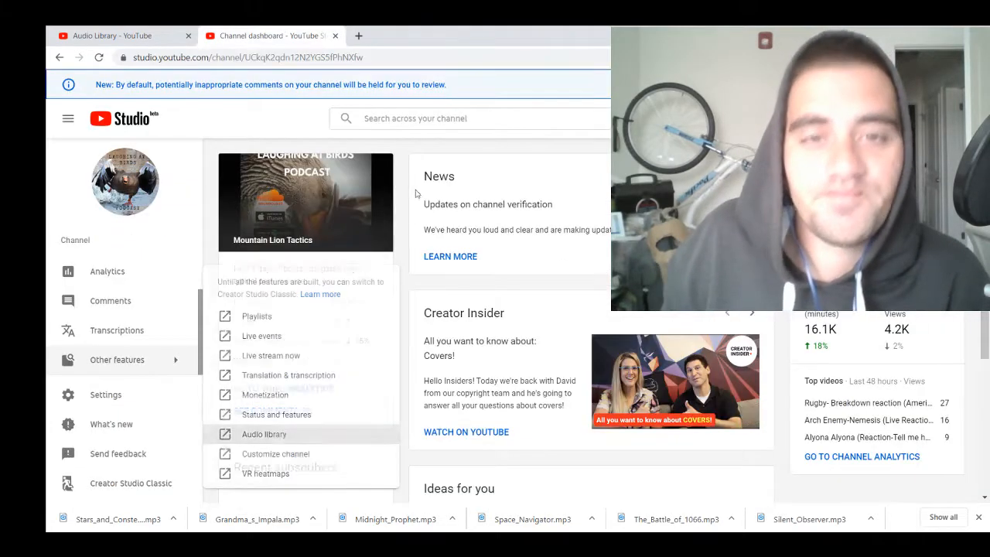
left_click(264, 434)
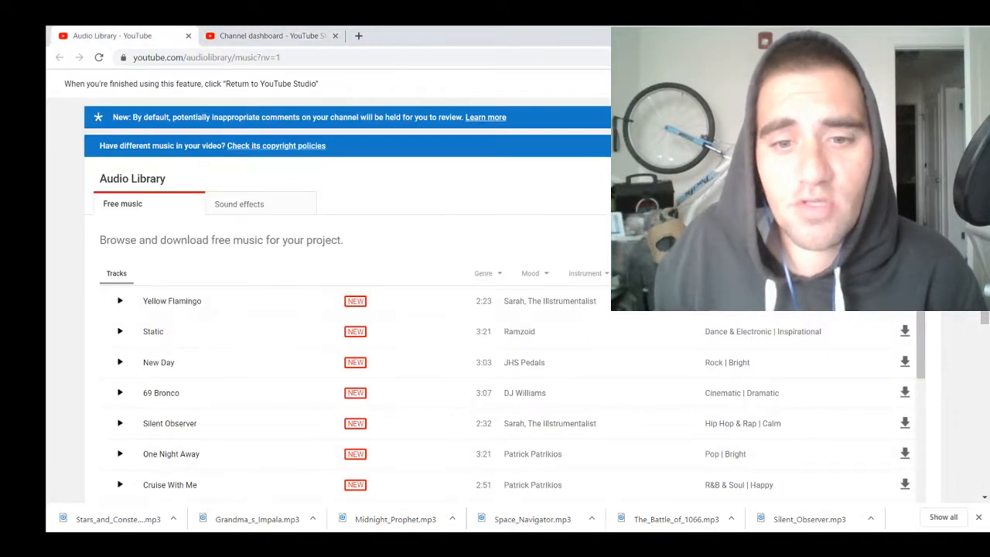